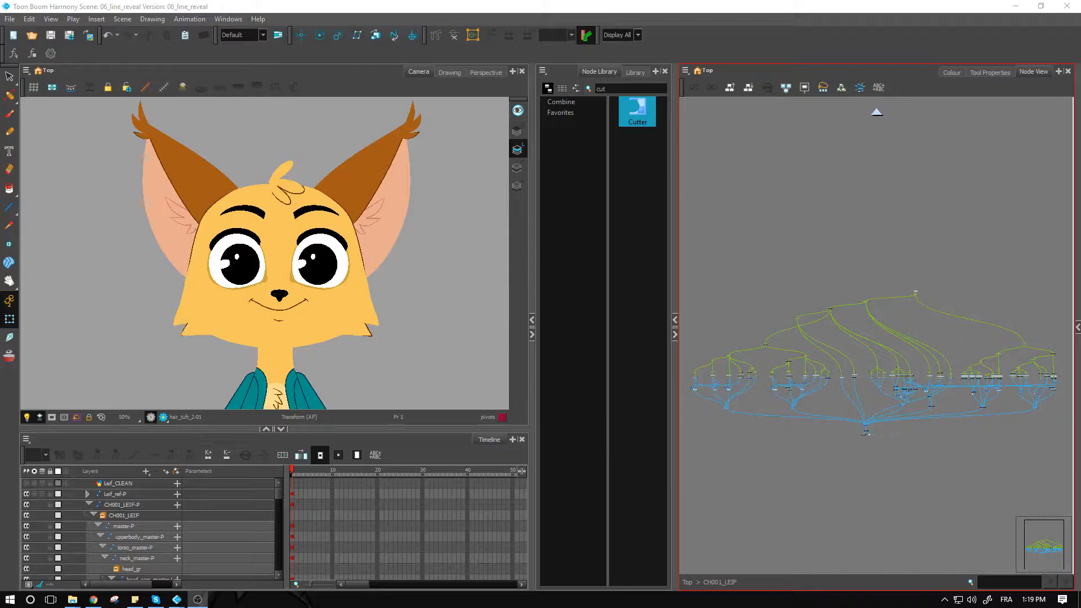
mouse_move(792, 358)
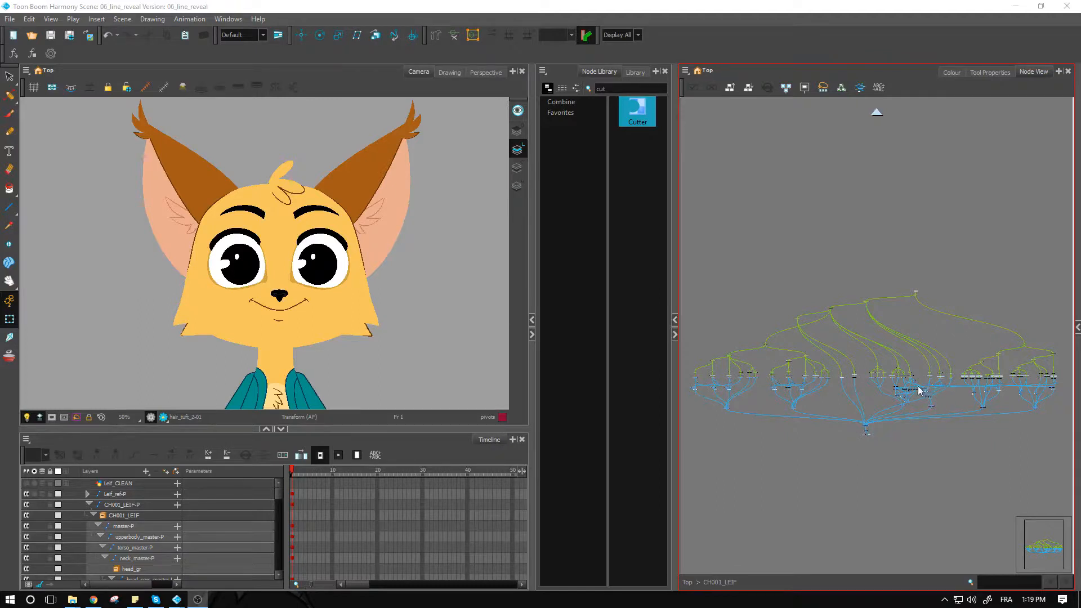
mouse_move(870, 360)
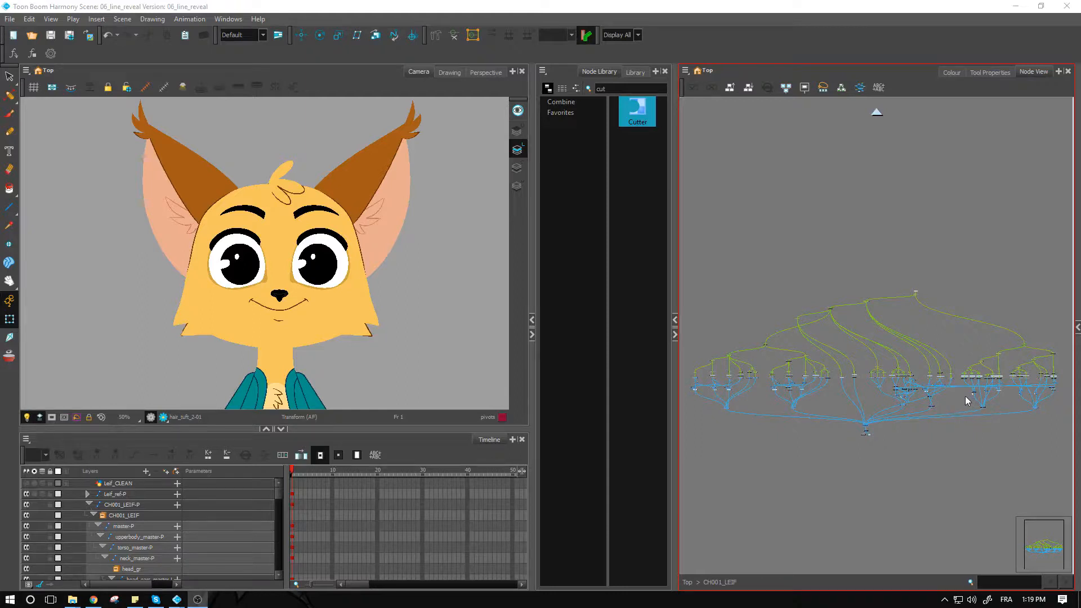
mouse_move(747, 359)
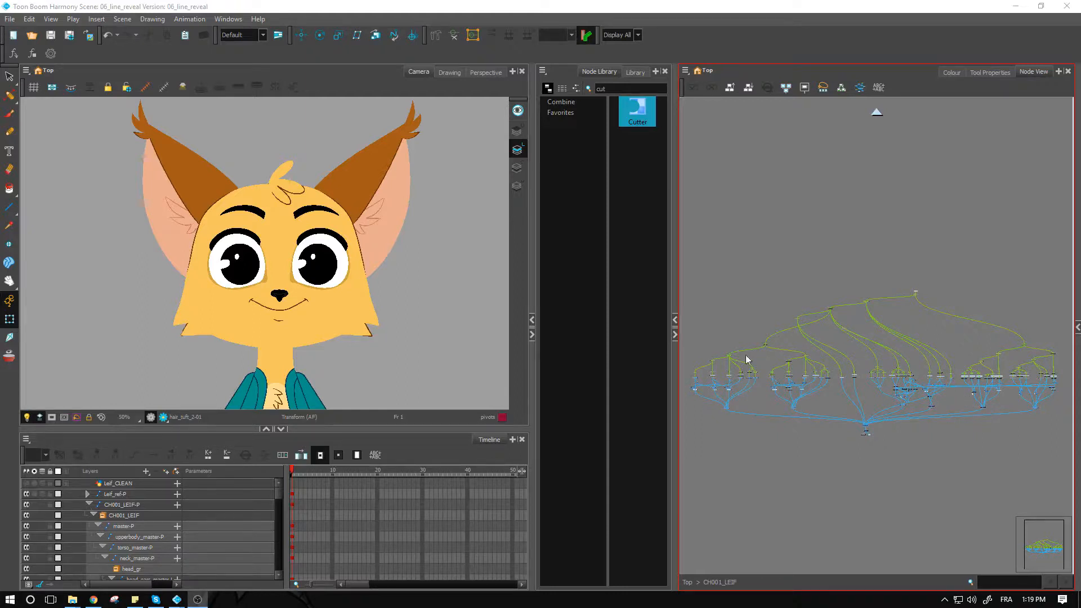